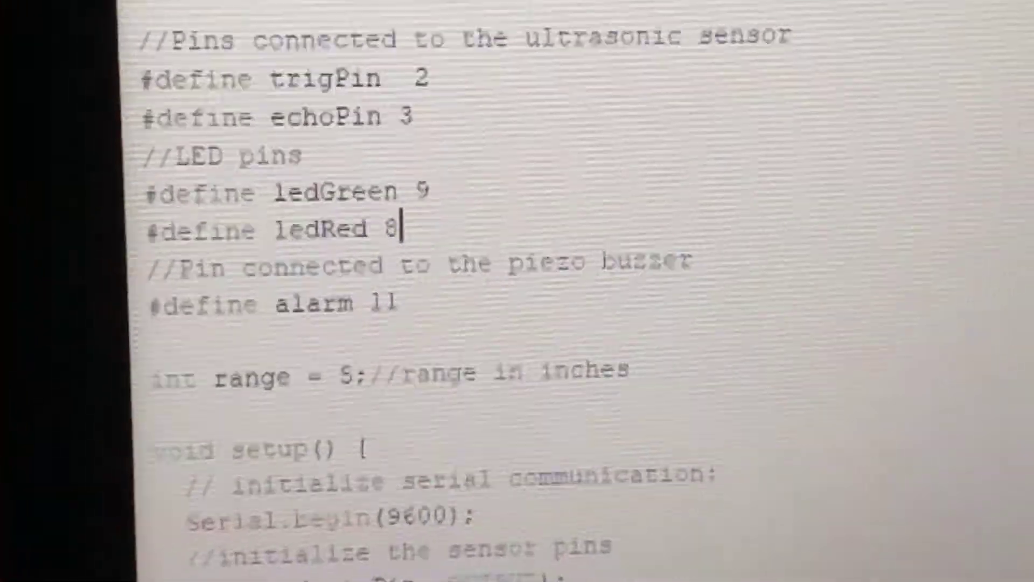
{"action": "scroll", "scroll_direction": "down", "scroll_amount": 3}
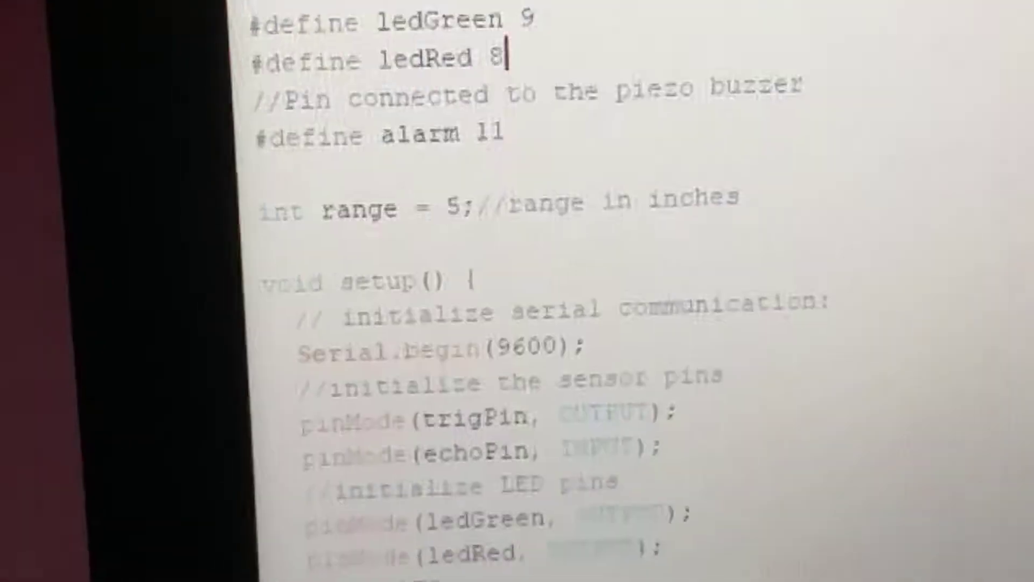